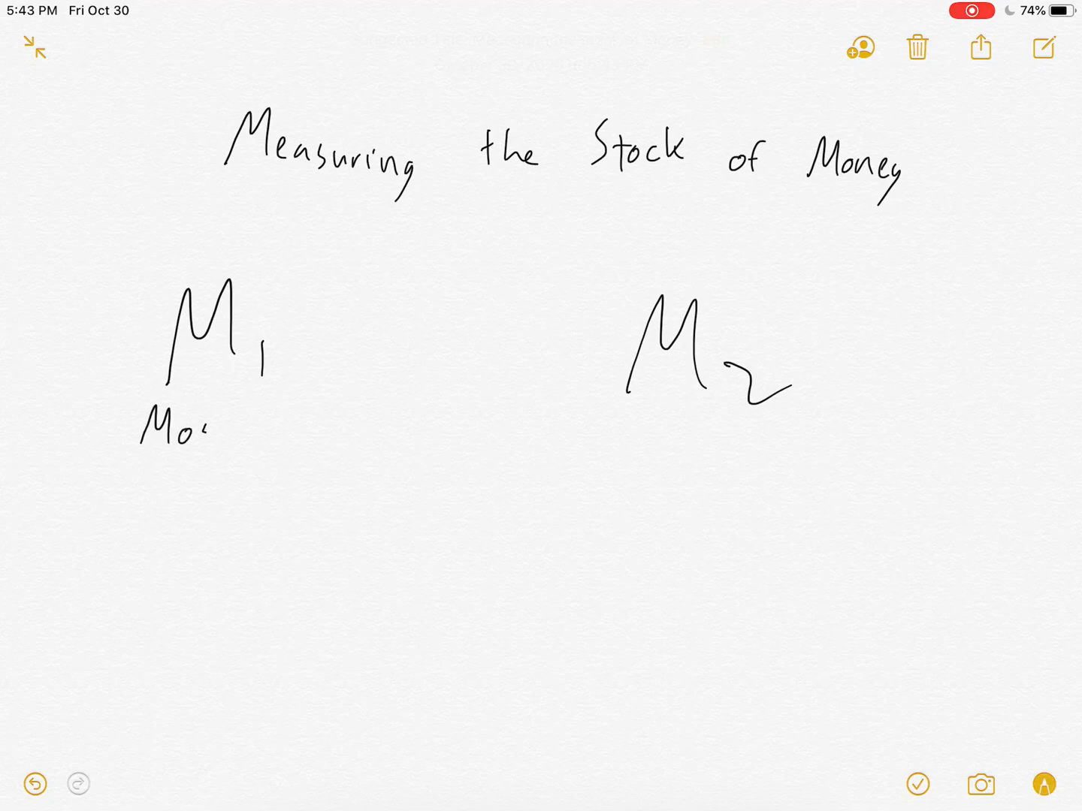
- Handwrite 'Most Liquid' under the M1 heading and 'Liquid' under M2
{"action": "type", "text": "Most Liquid"}
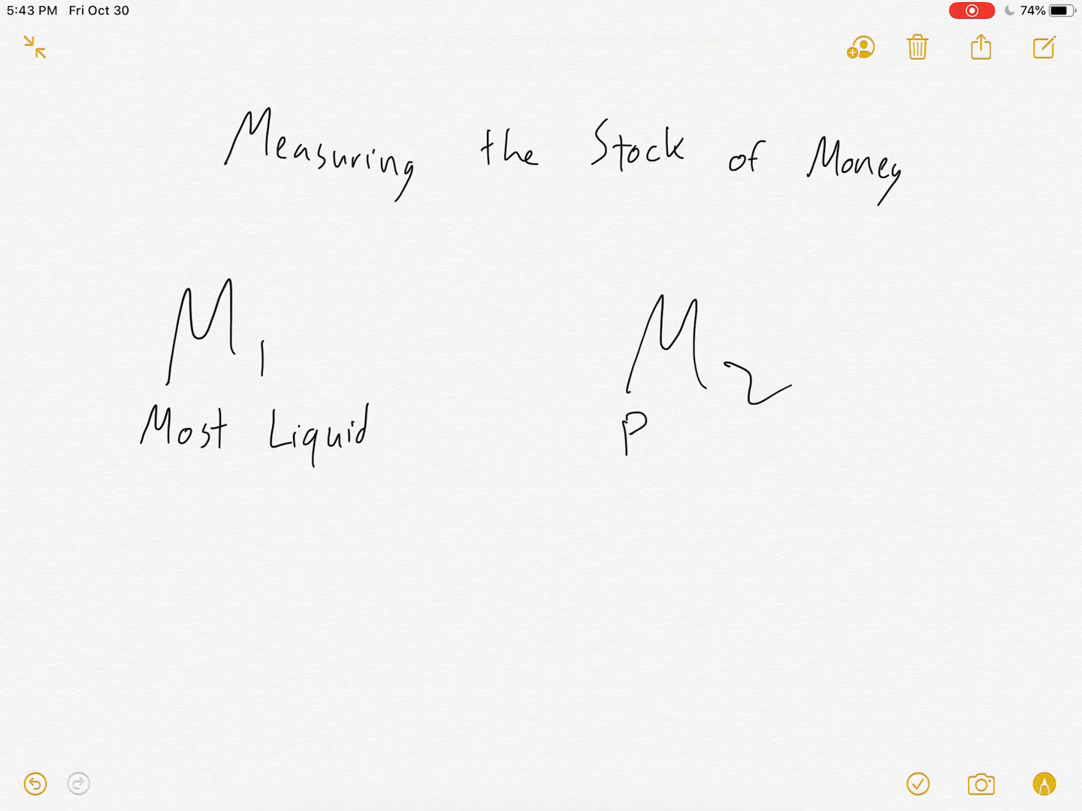
{"action": "type", "text": "Liquid"}
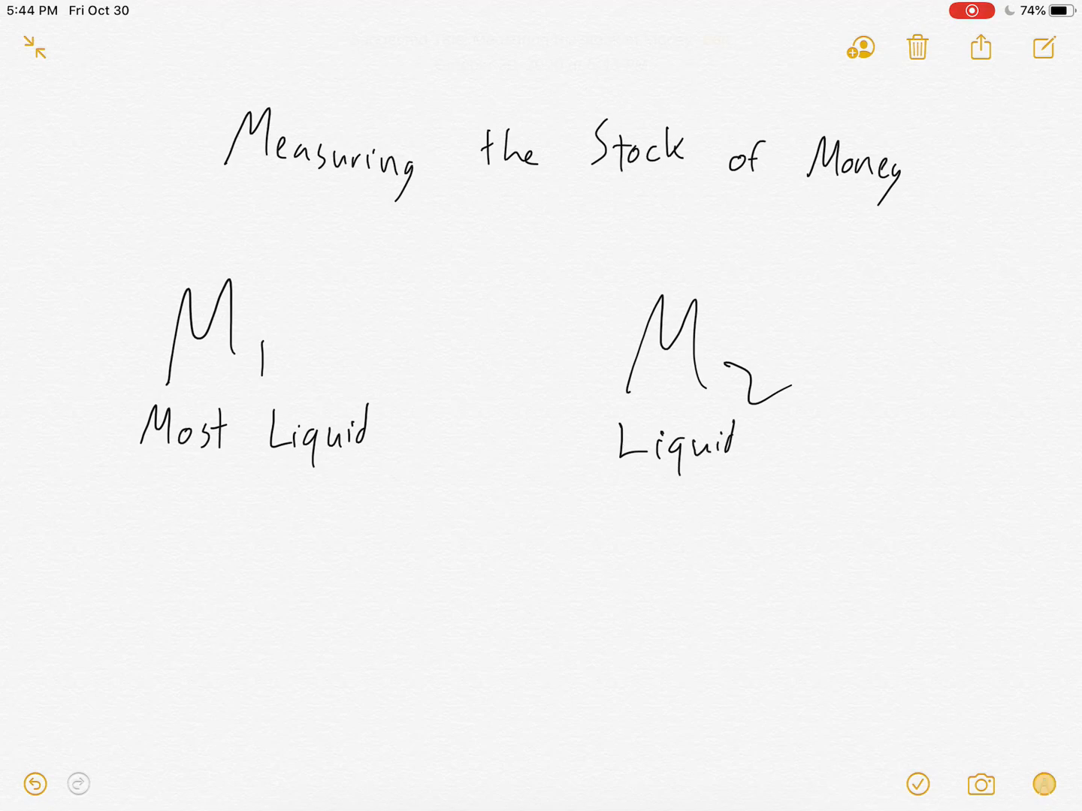
{"action": "left_click", "coordinate": [1047, 784]}
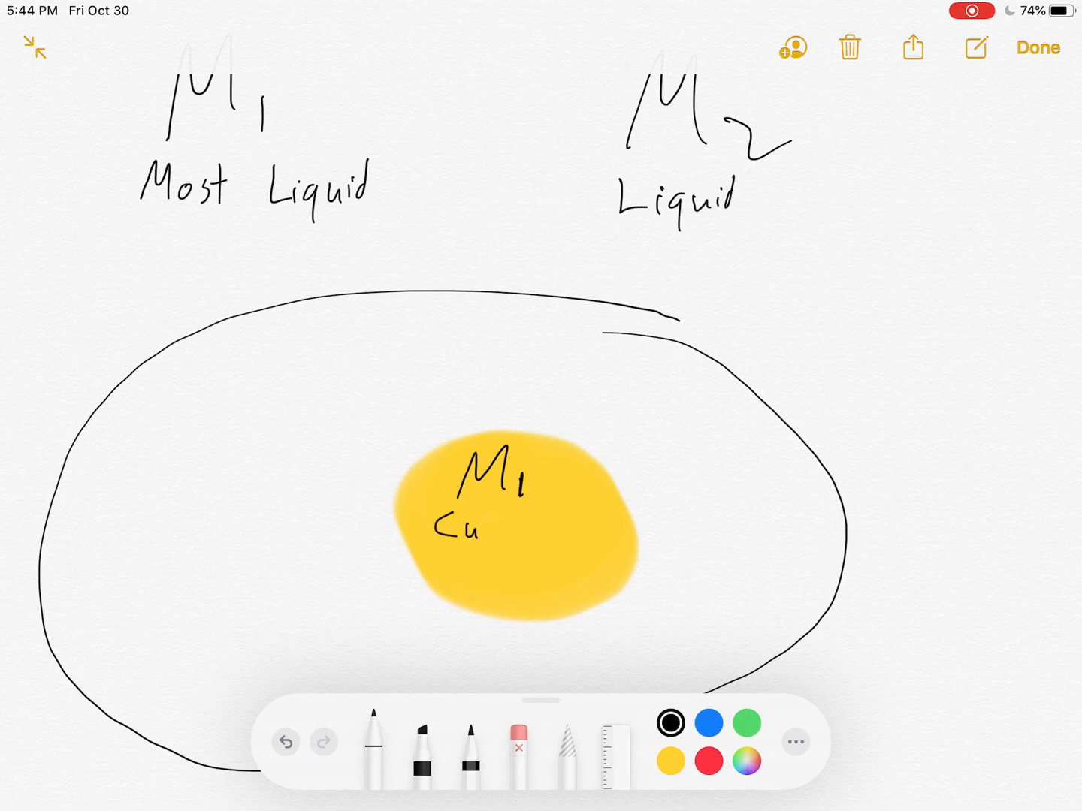
- Write 'Currency + Transaction Deposits' inside the yellow M1 yolk of the egg diagram
{"action": "type", "text": "Currency"}
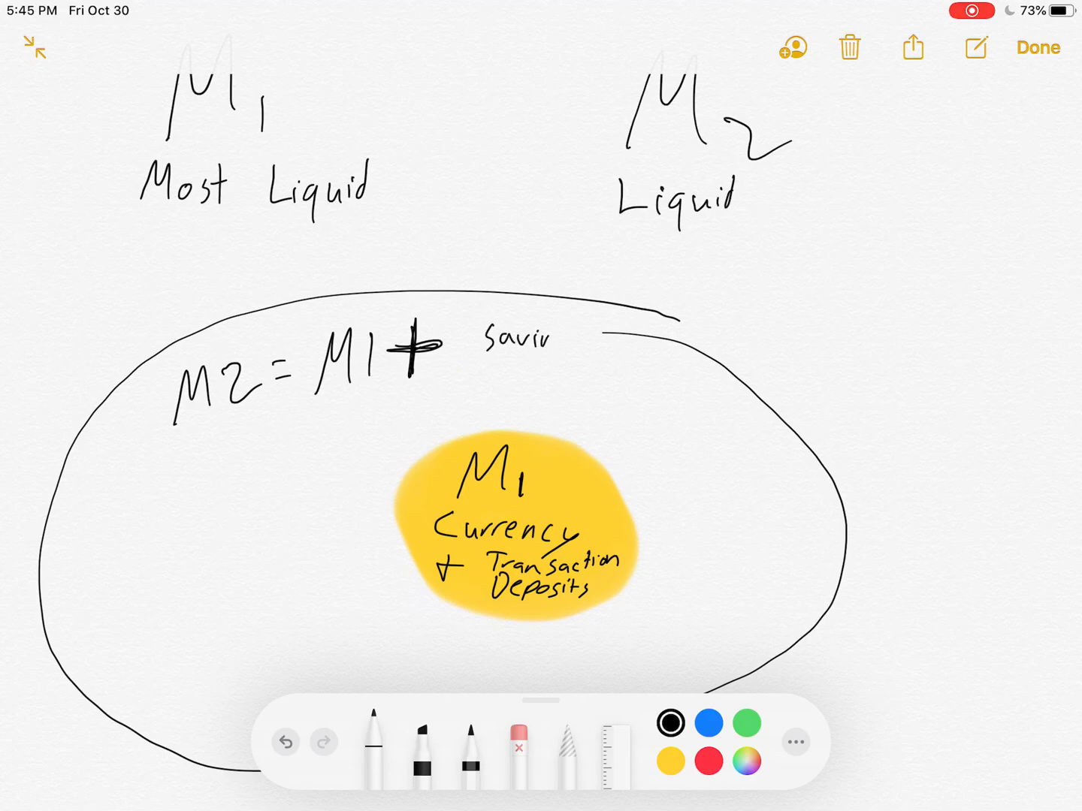
- List savings deposits, time deposits and retail money market fund shares in the M2 formula
{"action": "type", "text": "savings deposits, time"}
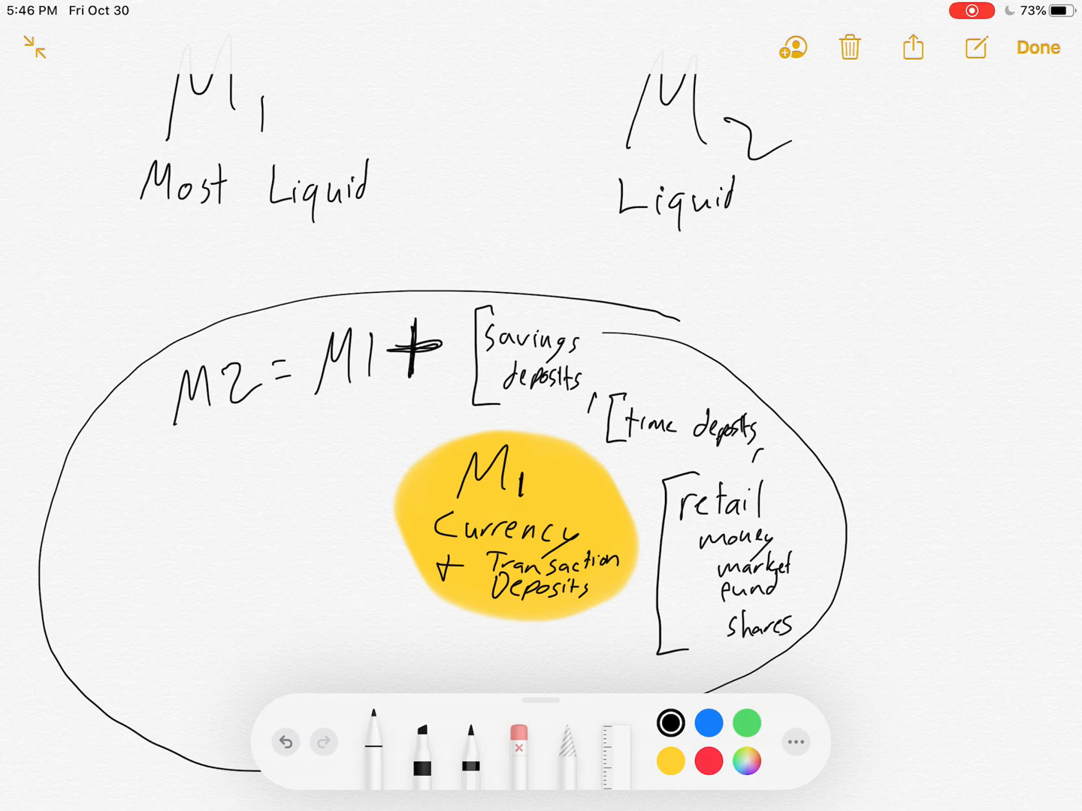
{"action": "scroll", "scroll_direction": "down", "scroll_amount": 3}
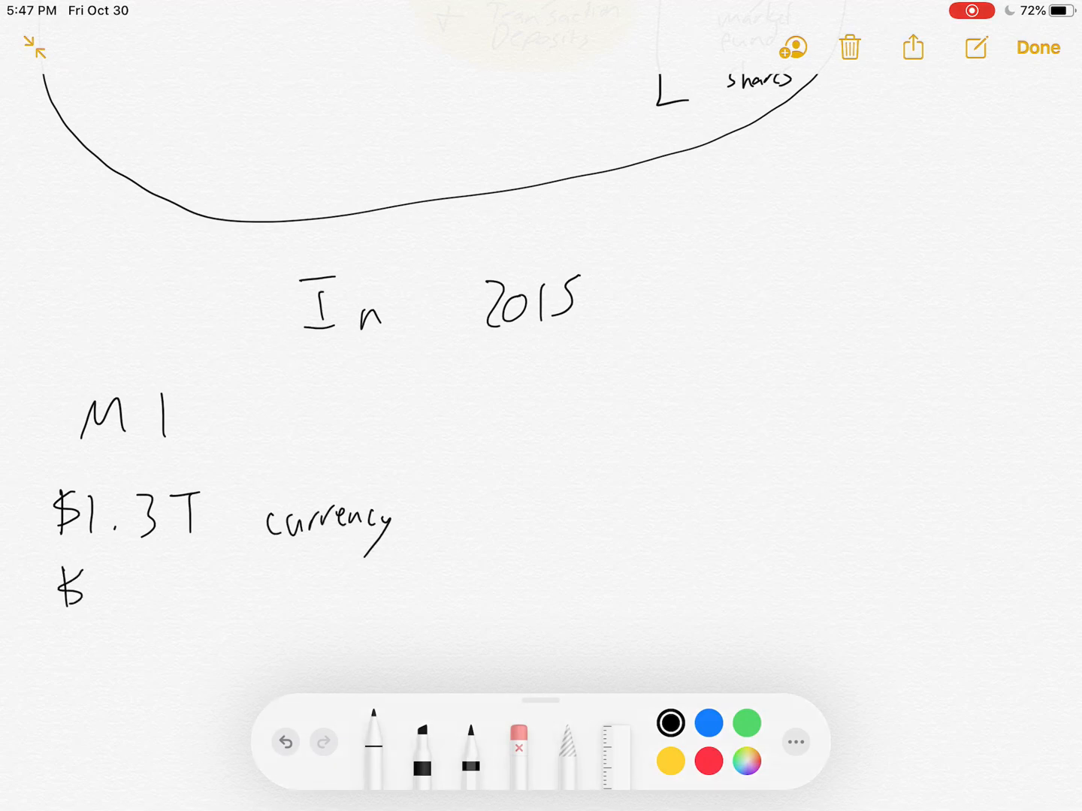
- Handwrite 'In 2015', 'M1', '$1.3T currency' and begin '$1.7T' below the egg
{"action": "type", "text": "$1.7 T in transaction deposits"}
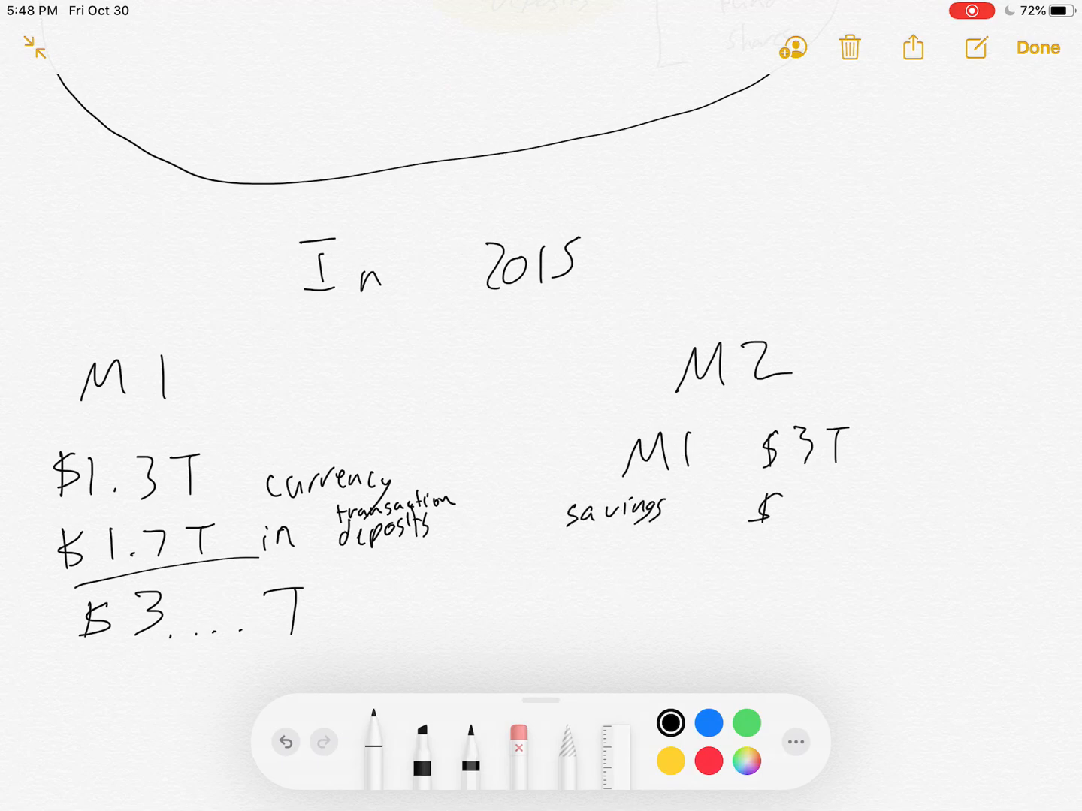
- Write the M2 tally with savings $8T, time $.5T and MM $.6T, totalling $12.2T, in blue ink
{"action": "type", "text": "$8T"}
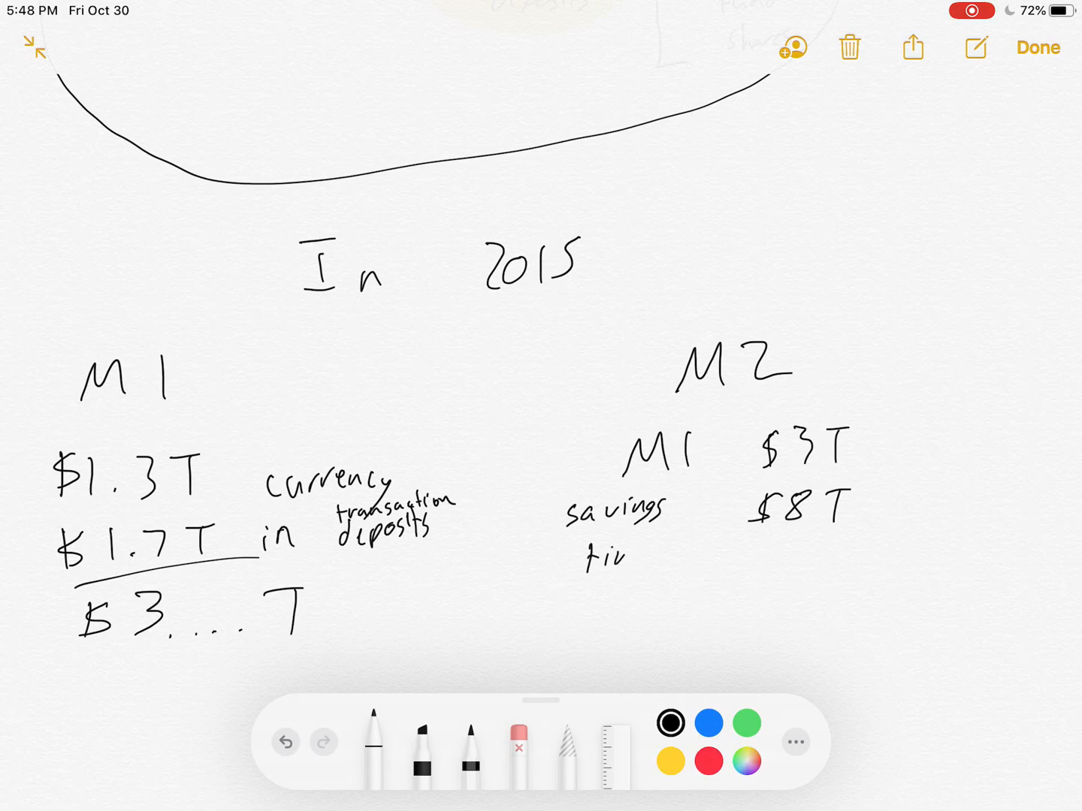
{"action": "type", "text": "ime .5T"}
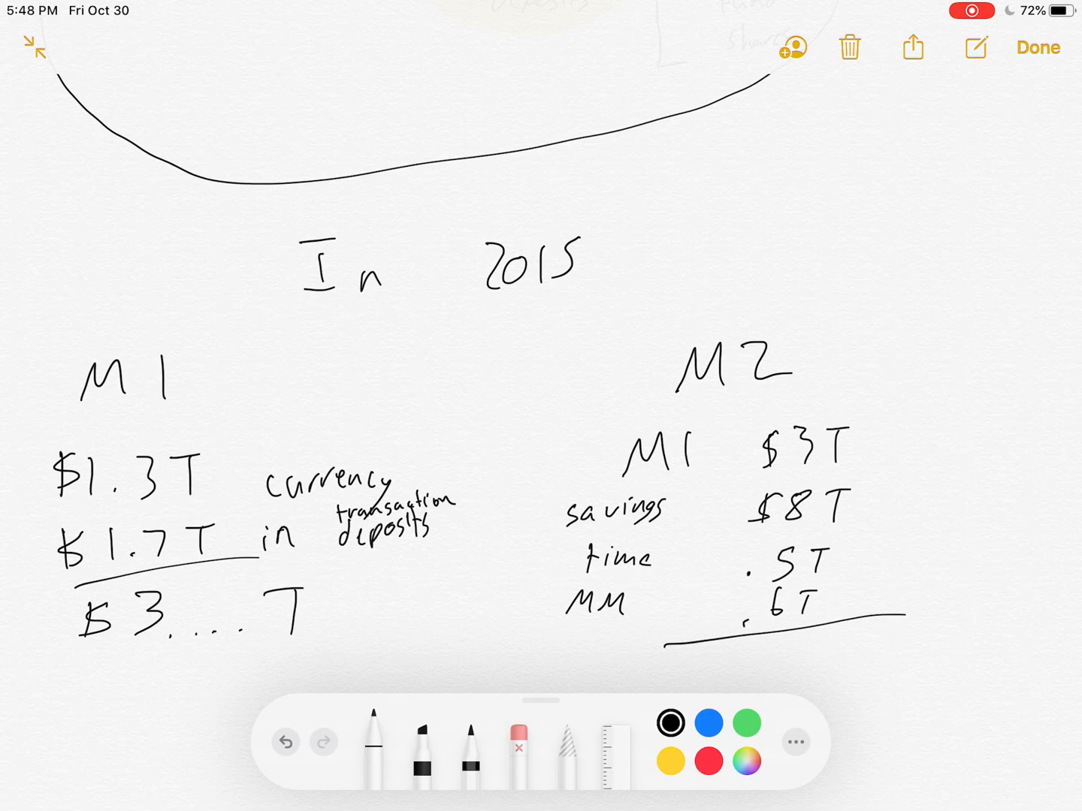
{"action": "scroll", "scroll_direction": "up", "scroll_amount": 3}
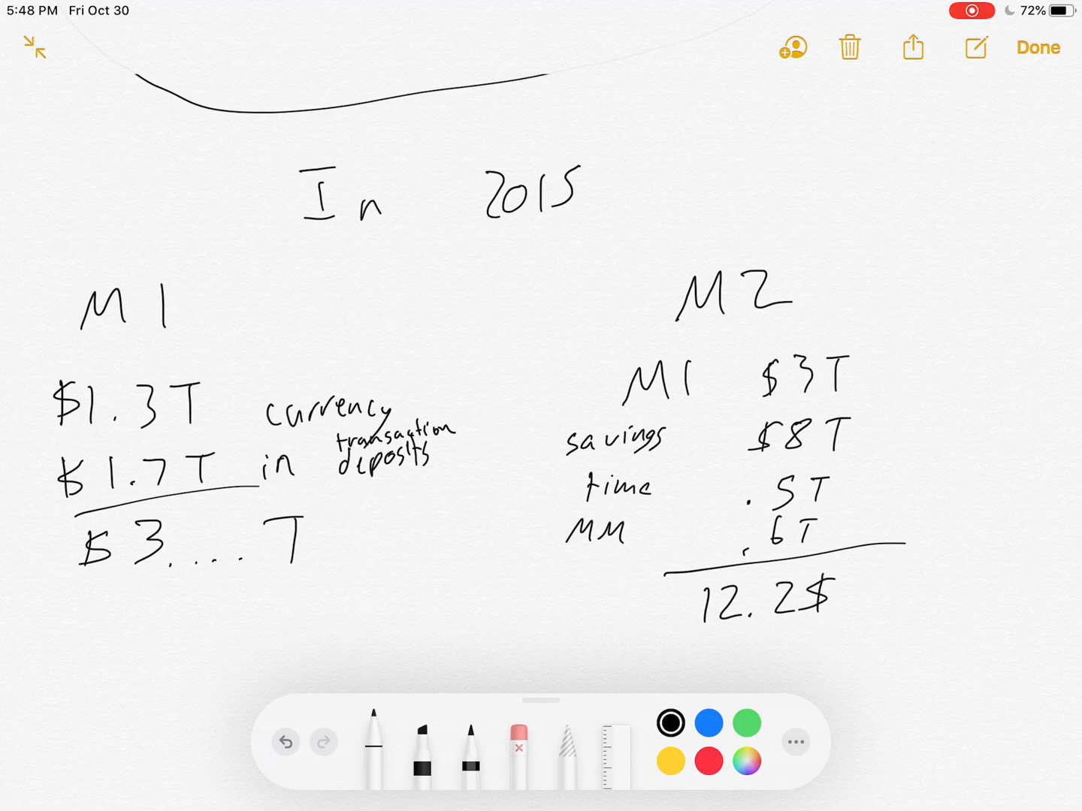
{"action": "left_click", "coordinate": [707, 723]}
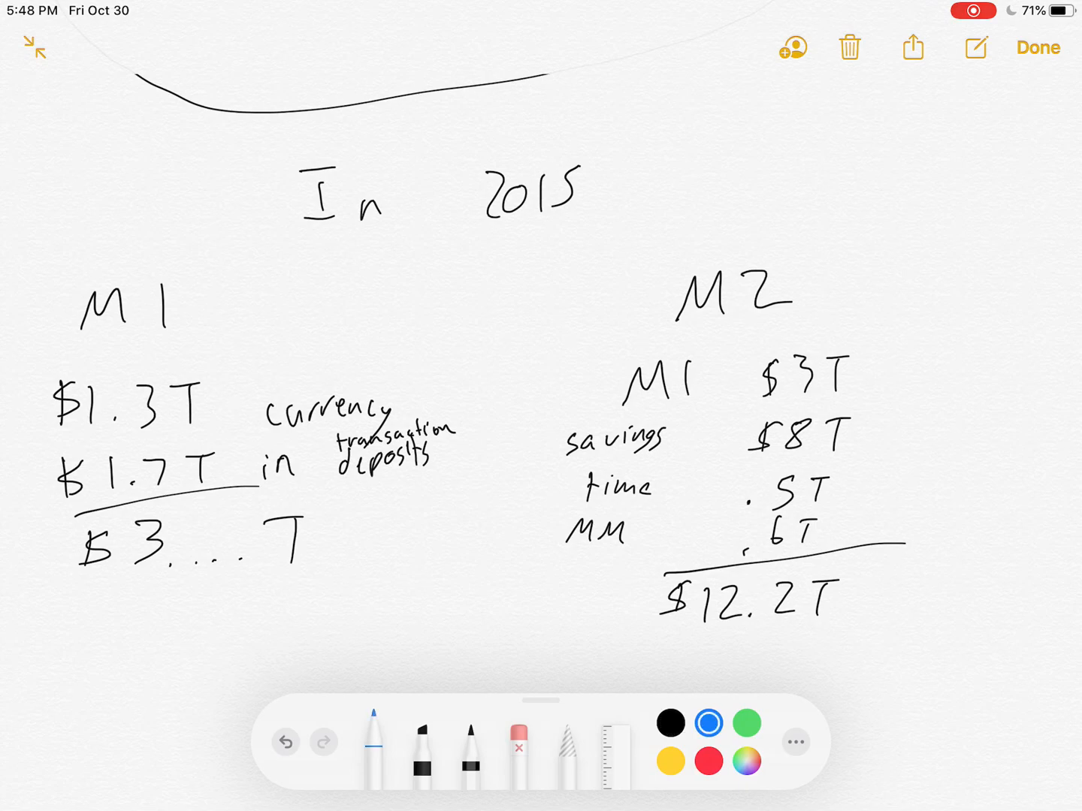